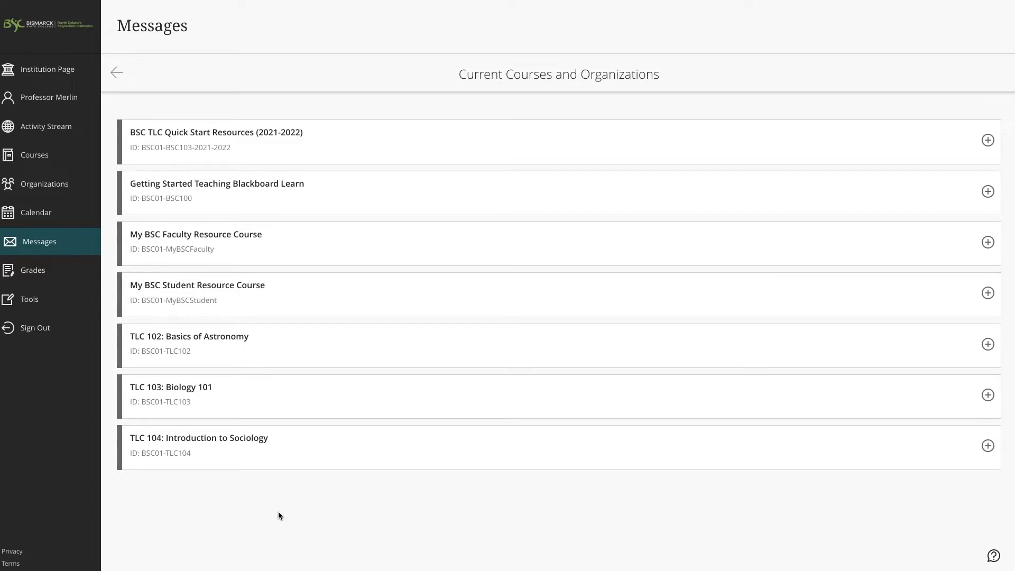
pyautogui.moveTo(275, 499)
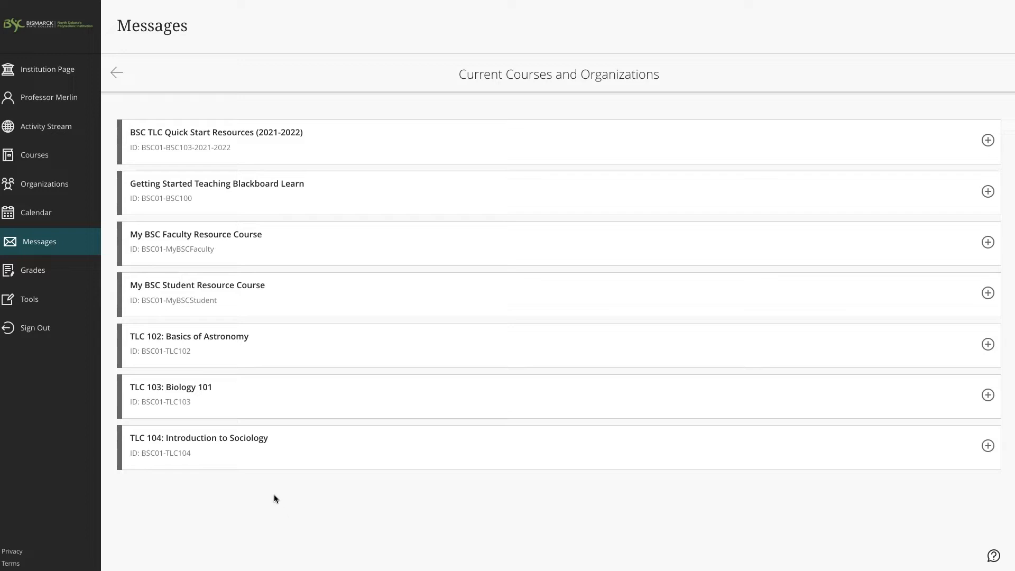
pyautogui.moveTo(203, 393)
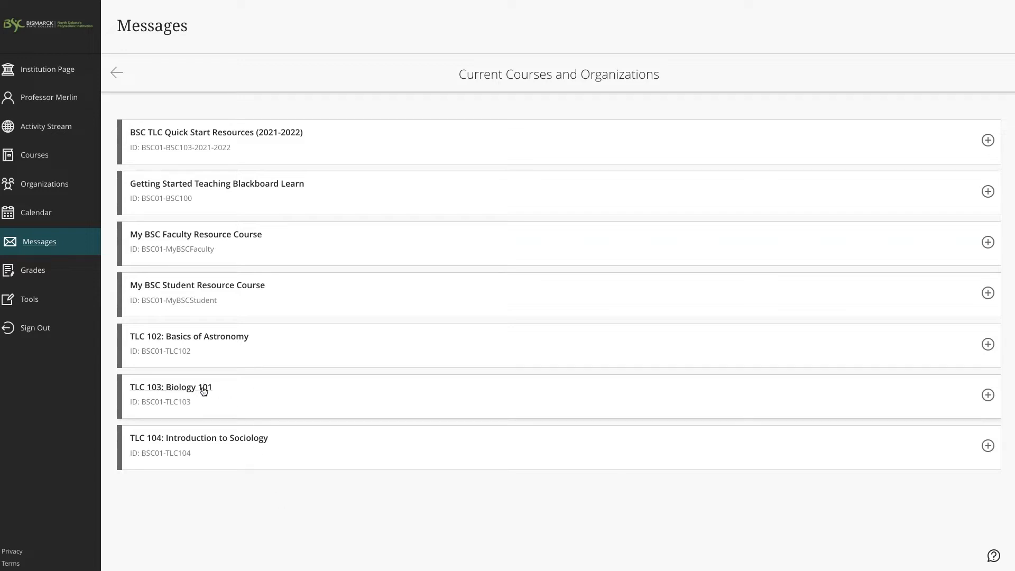
# - Start a new message from TLC 103: Biology 101's Course Messages page
pyautogui.click(165, 387)
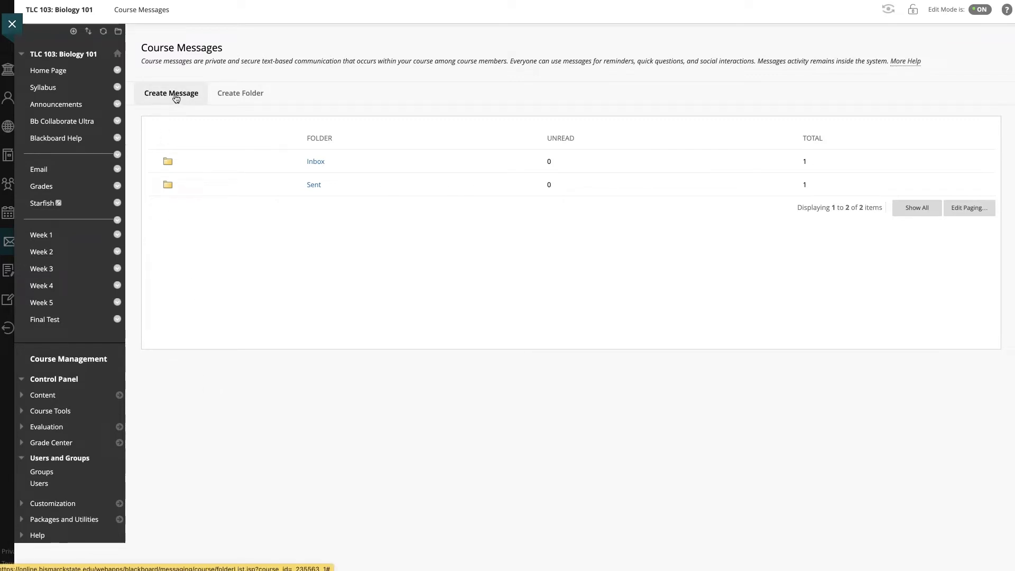
pyautogui.click(170, 93)
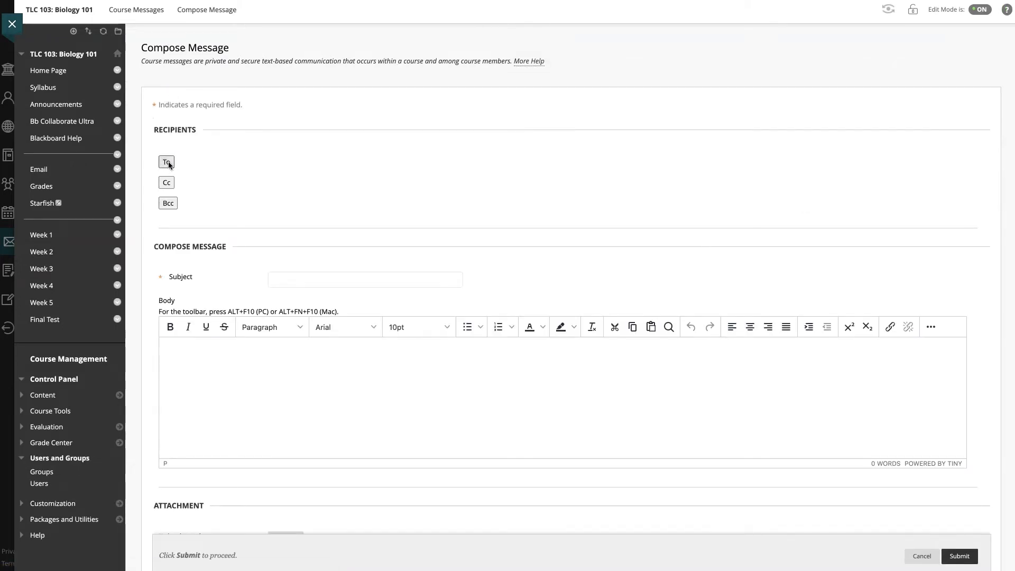
# - Address the message to Merlin Mystic, moving him in and out of Recipients before settling
pyautogui.click(166, 163)
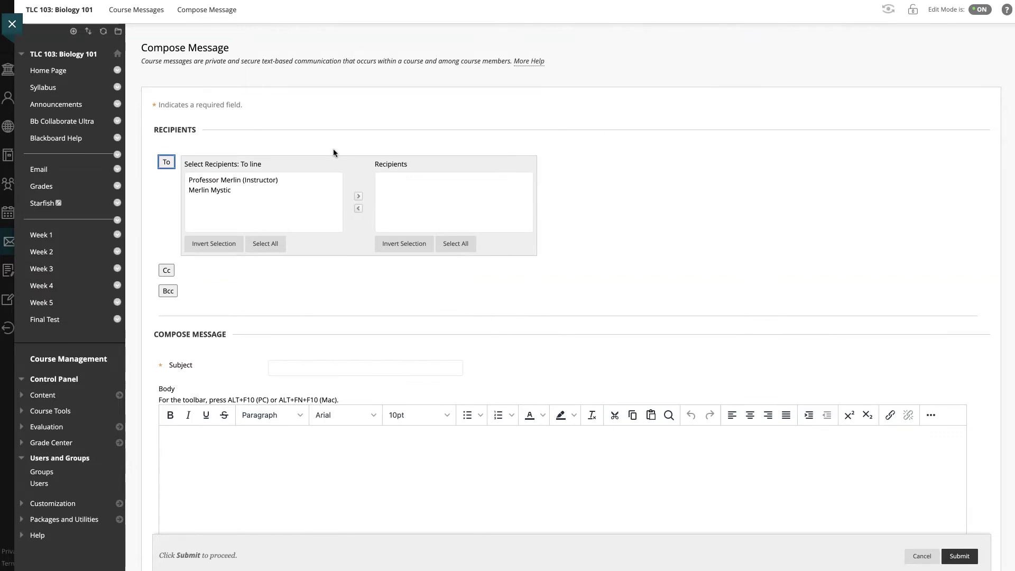
pyautogui.moveTo(317, 165)
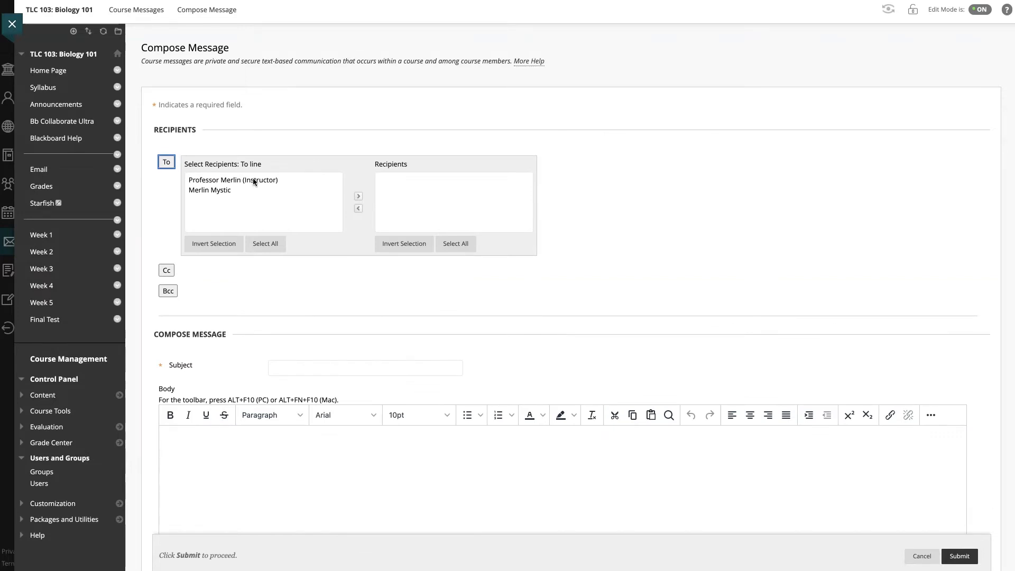
pyautogui.moveTo(233, 189)
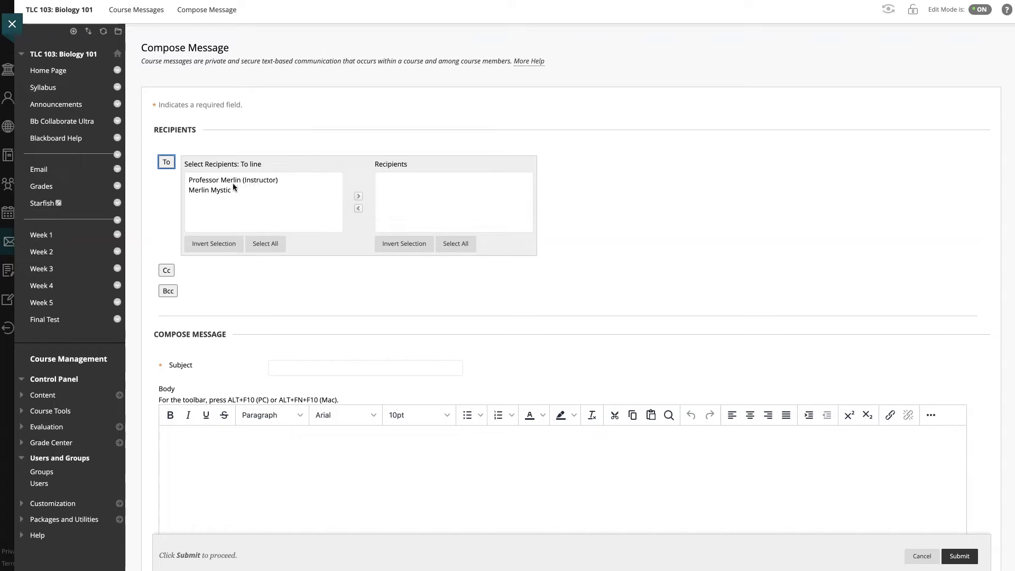
pyautogui.moveTo(217, 194)
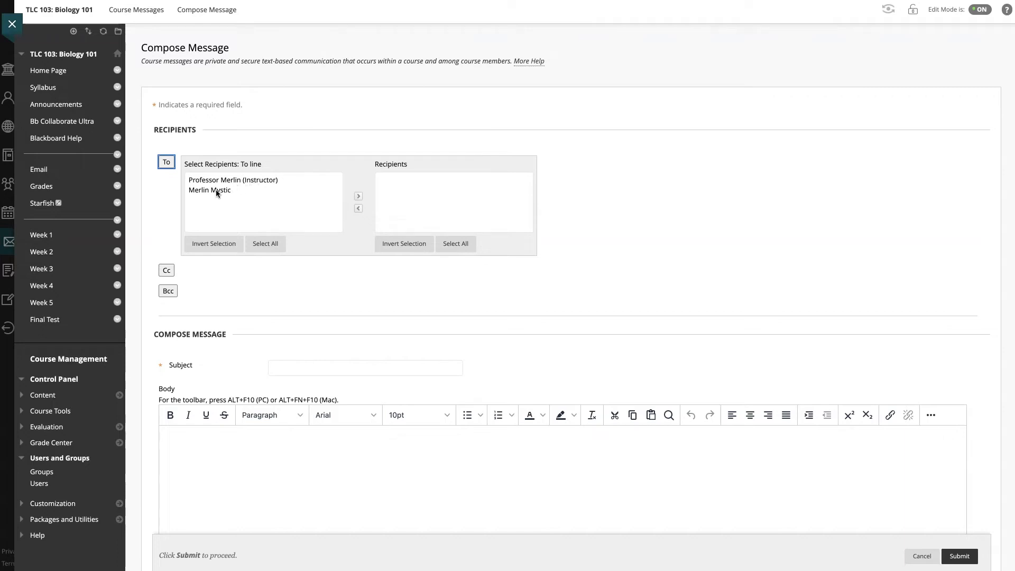
pyautogui.click(209, 190)
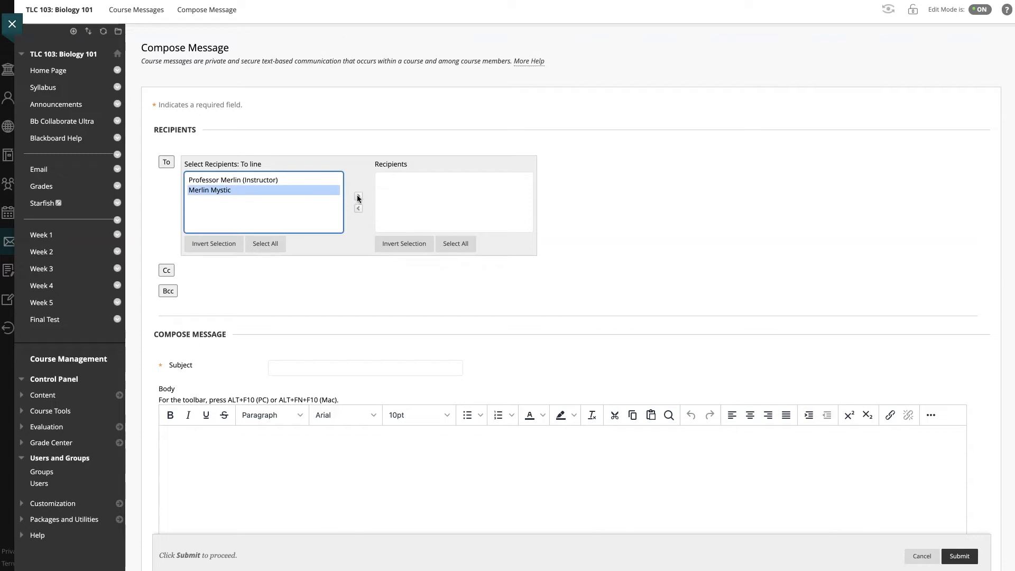
pyautogui.click(359, 197)
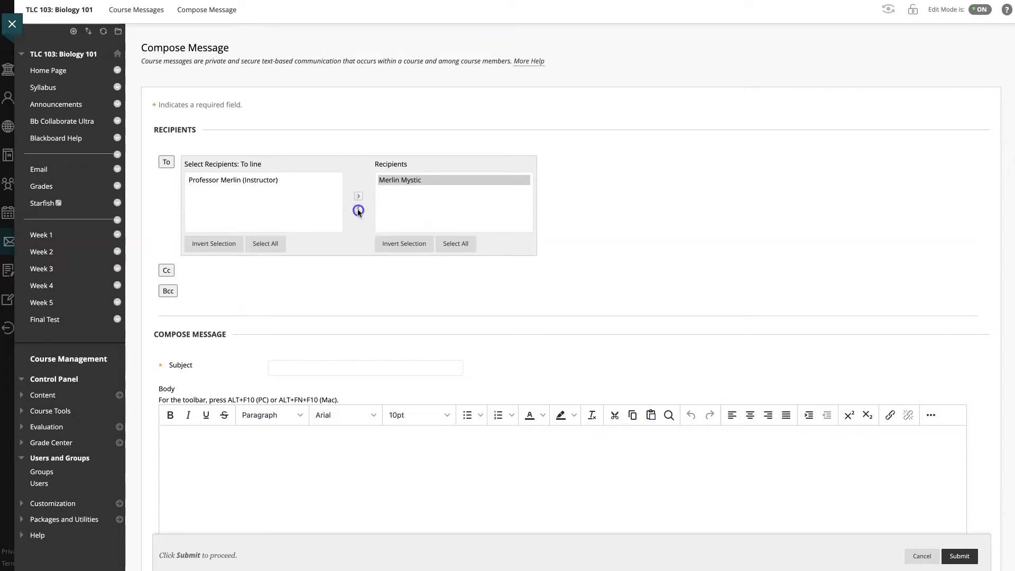
pyautogui.click(358, 210)
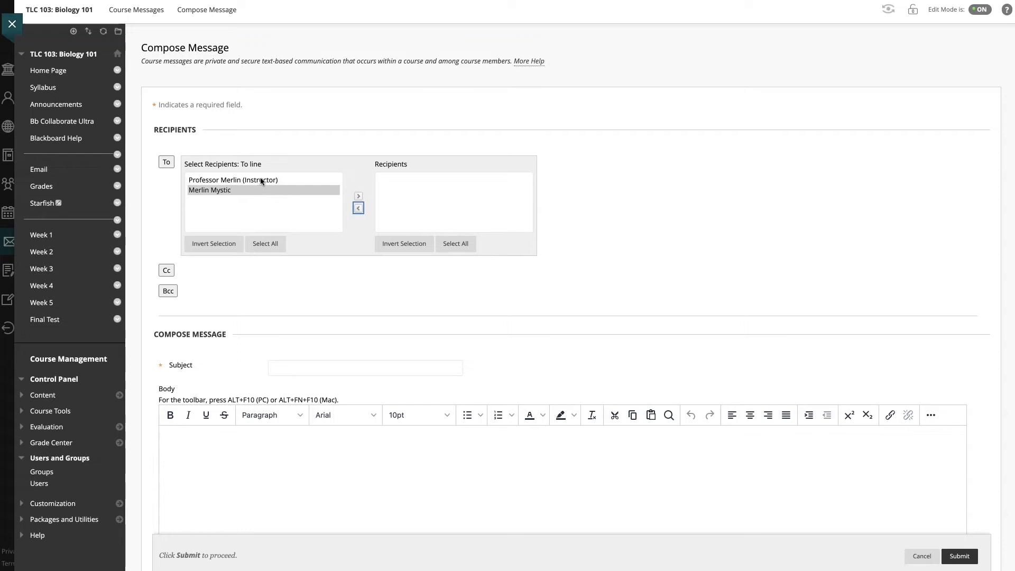
pyautogui.click(266, 244)
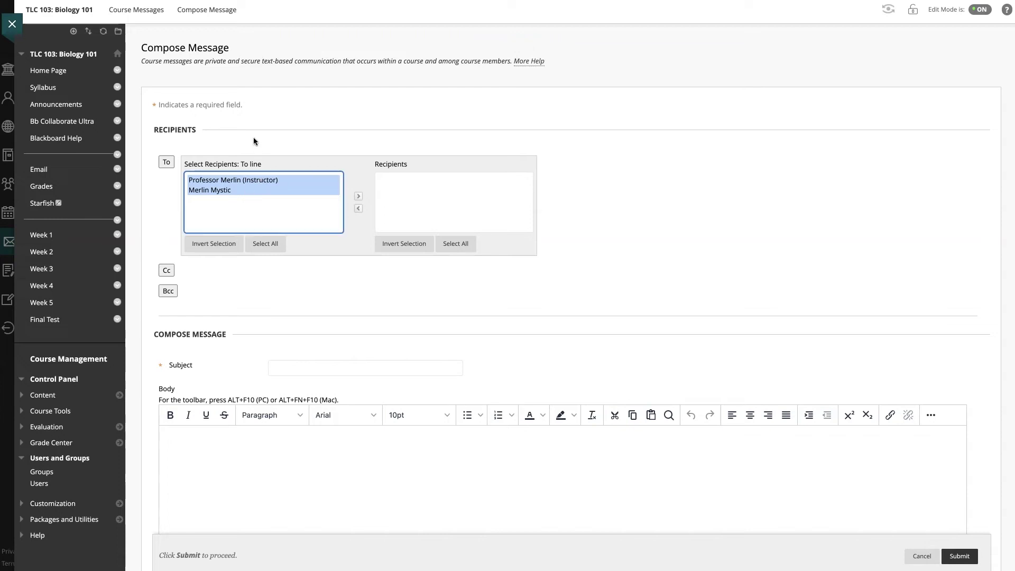
pyautogui.click(210, 190)
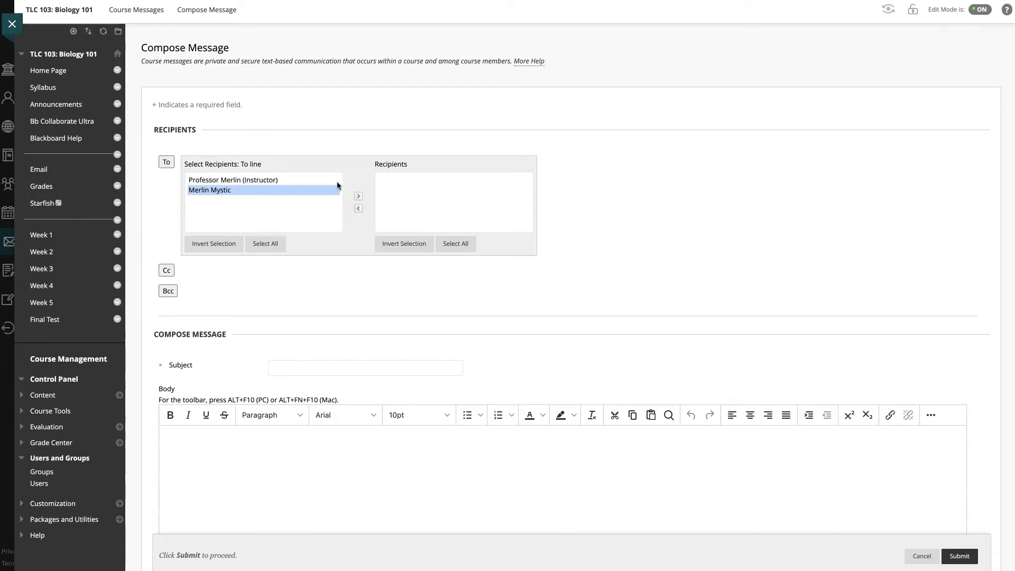
pyautogui.click(358, 197)
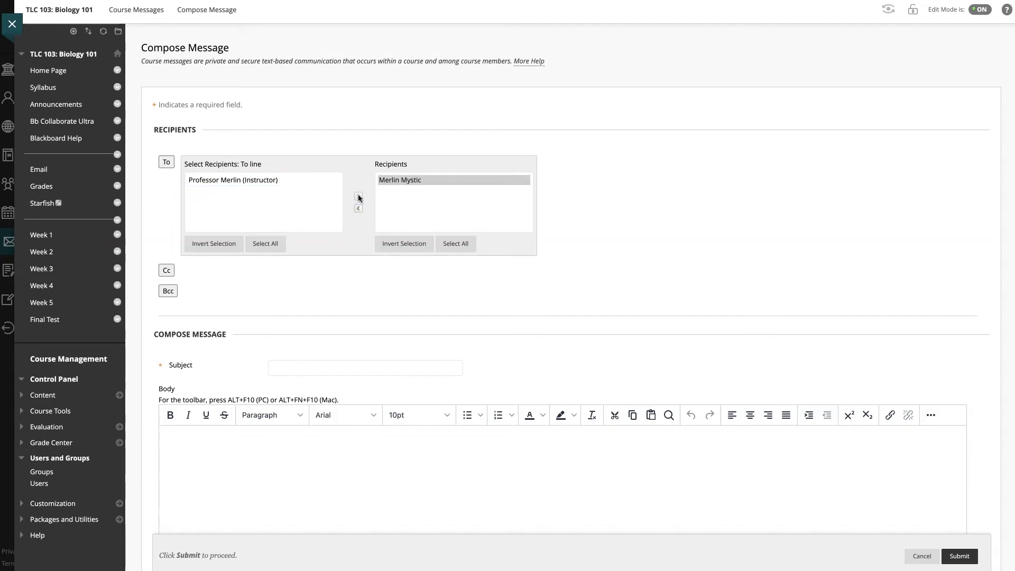
# - Enter 'Unit 1 Test Friday' as the message subject
pyautogui.scroll(-3)
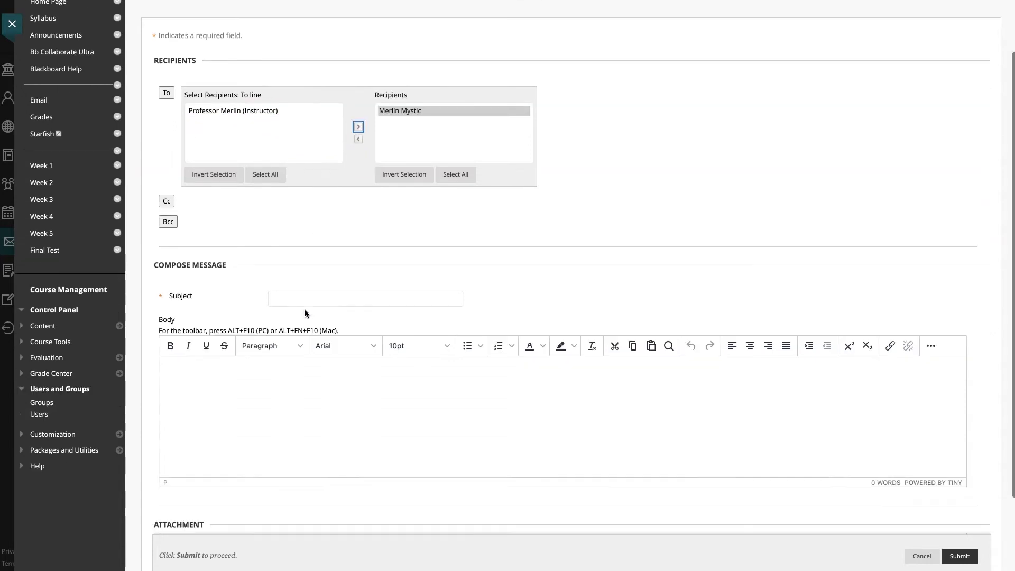
pyautogui.scroll(-3)
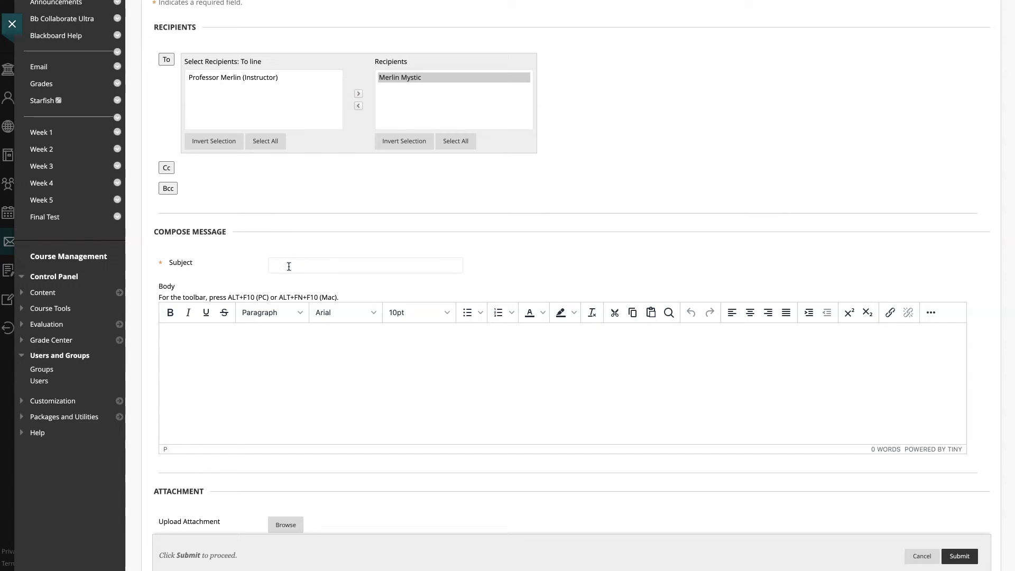
pyautogui.write('Unit 1 Test Friday')
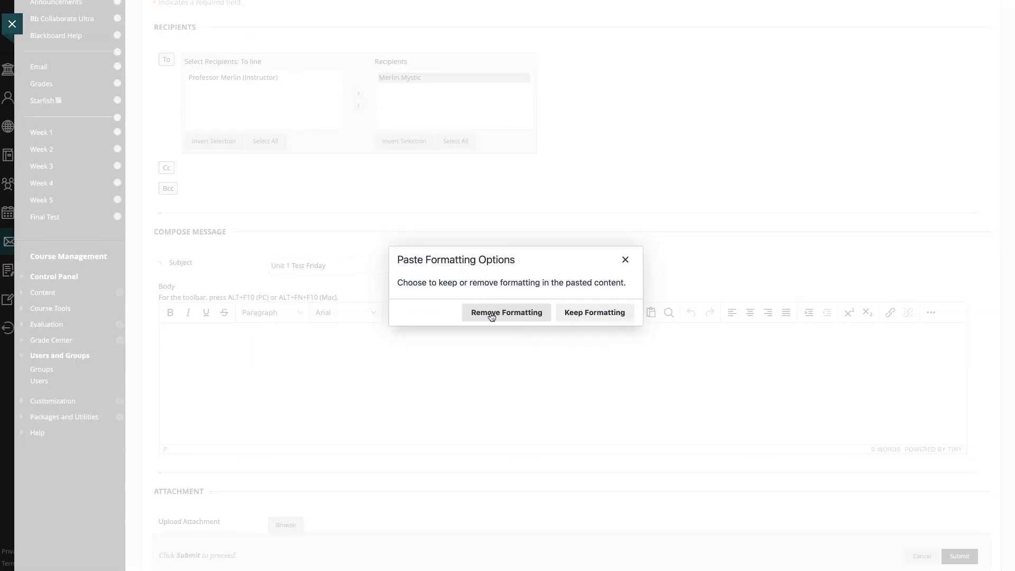
# - Paste the Unit 1 Test reminder into the body as plain text via Remove Formatting
pyautogui.click(507, 313)
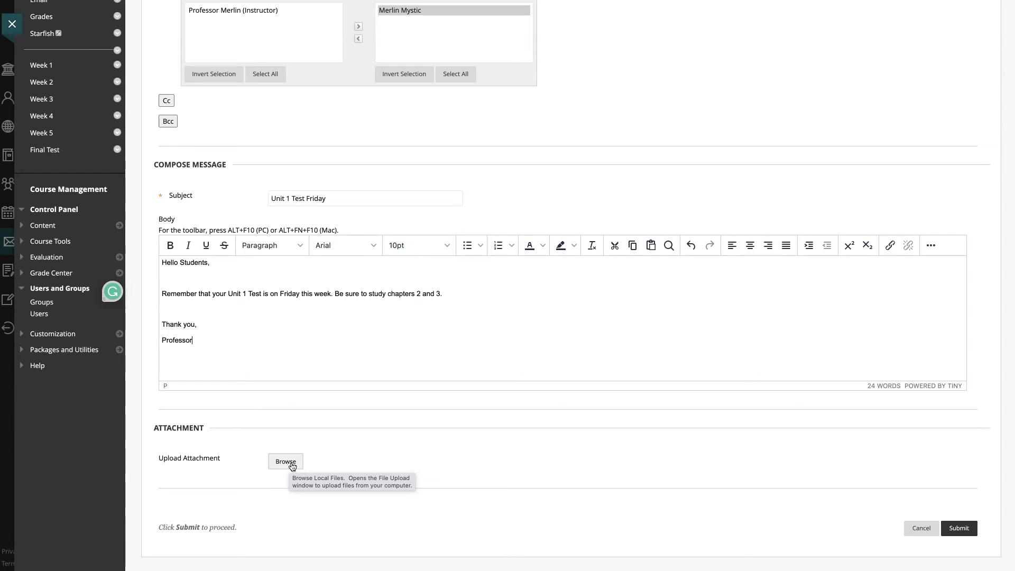
pyautogui.moveTo(297, 468)
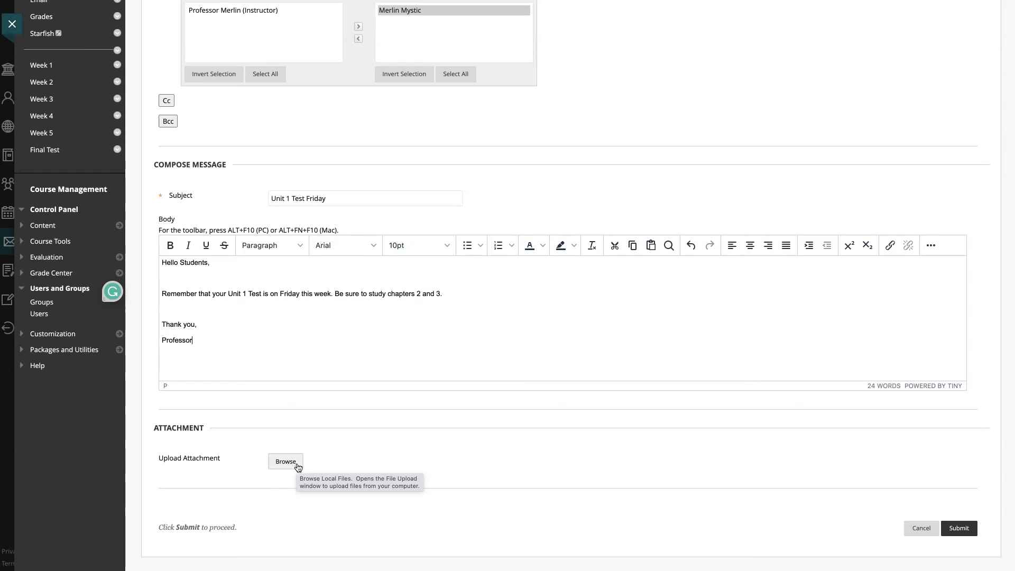
pyautogui.moveTo(984, 506)
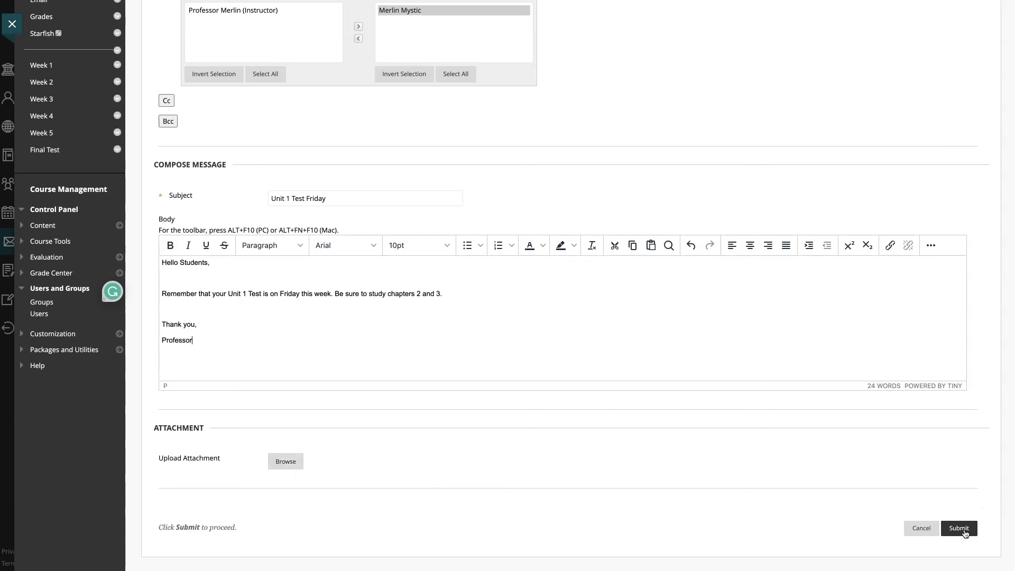
# - Submit the message and confirm it appears in the Sent folder addressed to Merlin Mystic
pyautogui.click(959, 528)
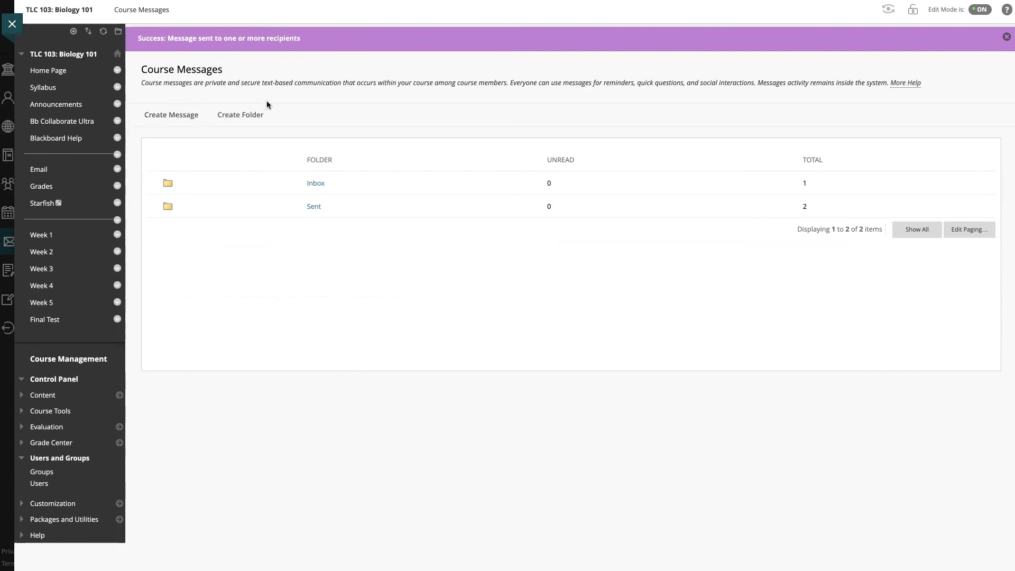
pyautogui.moveTo(316, 137)
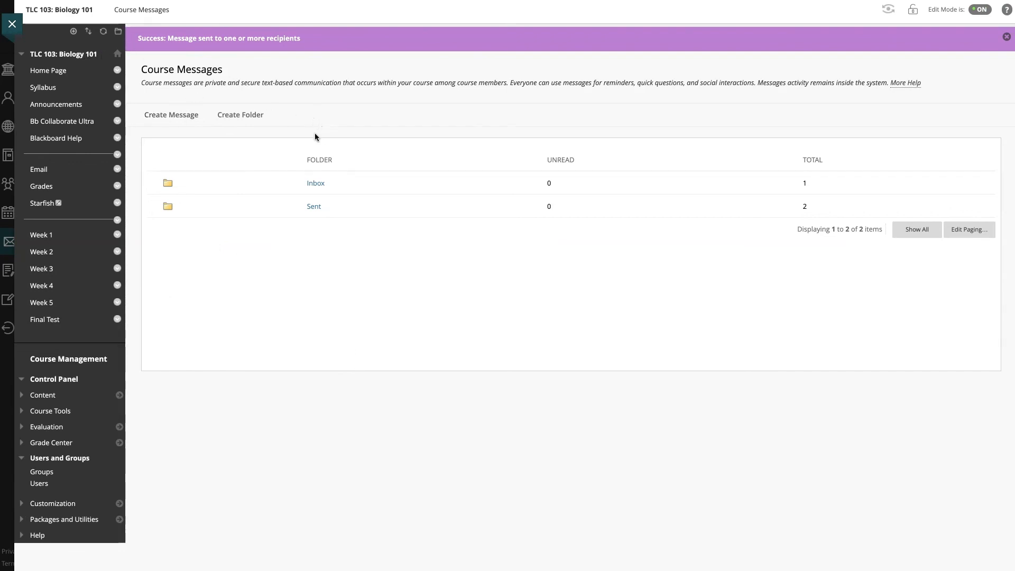
pyautogui.moveTo(322, 210)
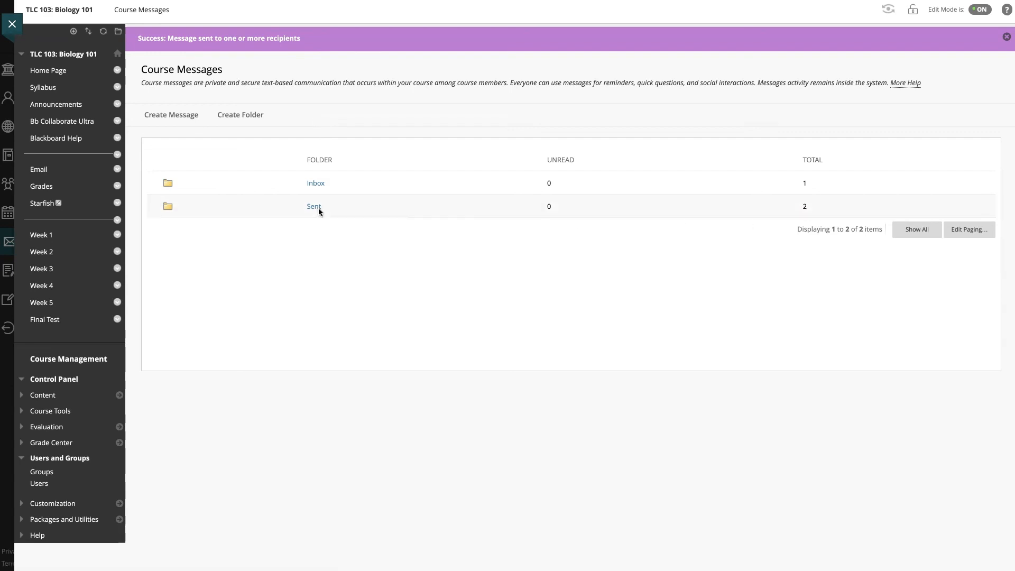
pyautogui.click(314, 207)
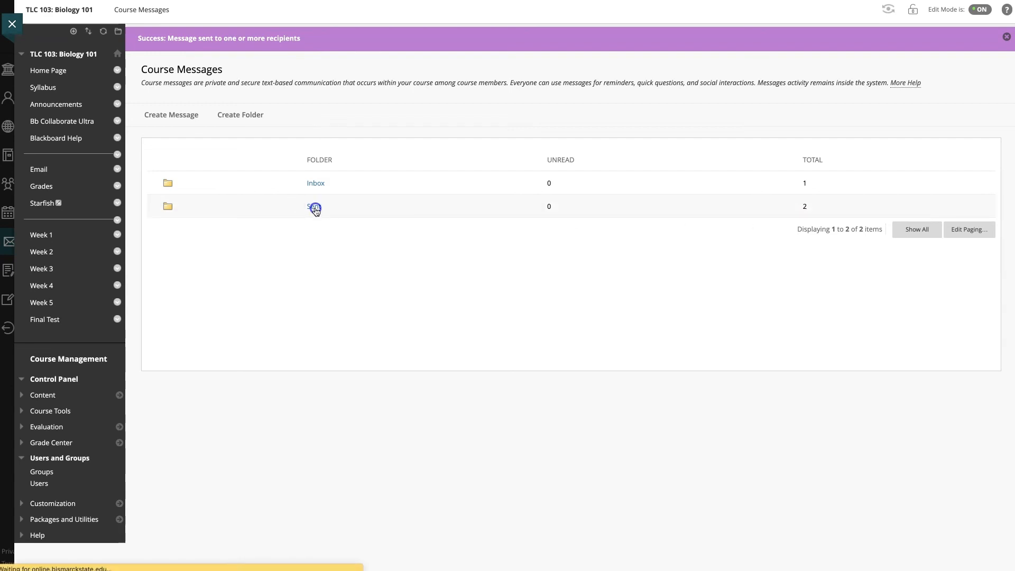
pyautogui.click(314, 208)
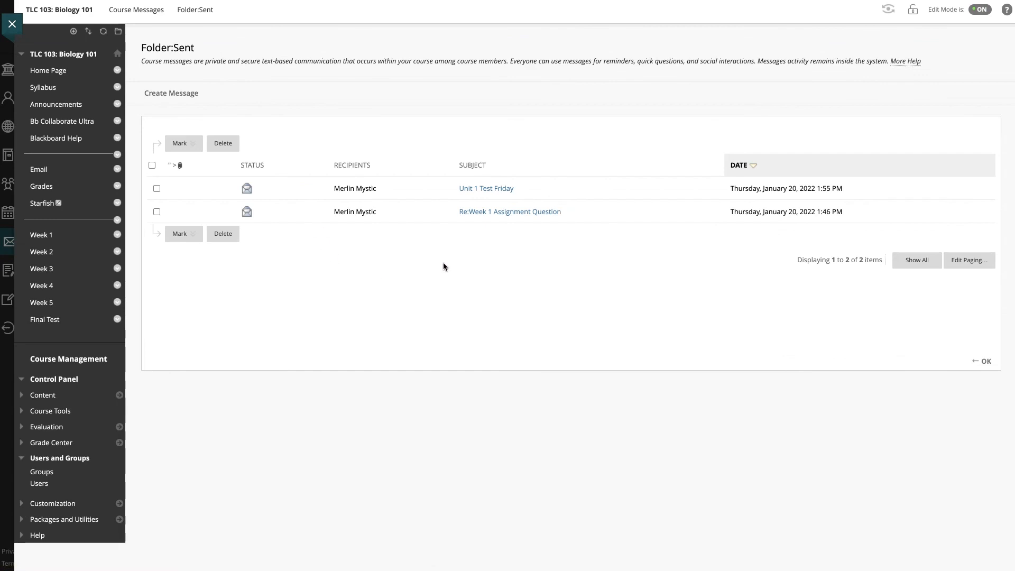